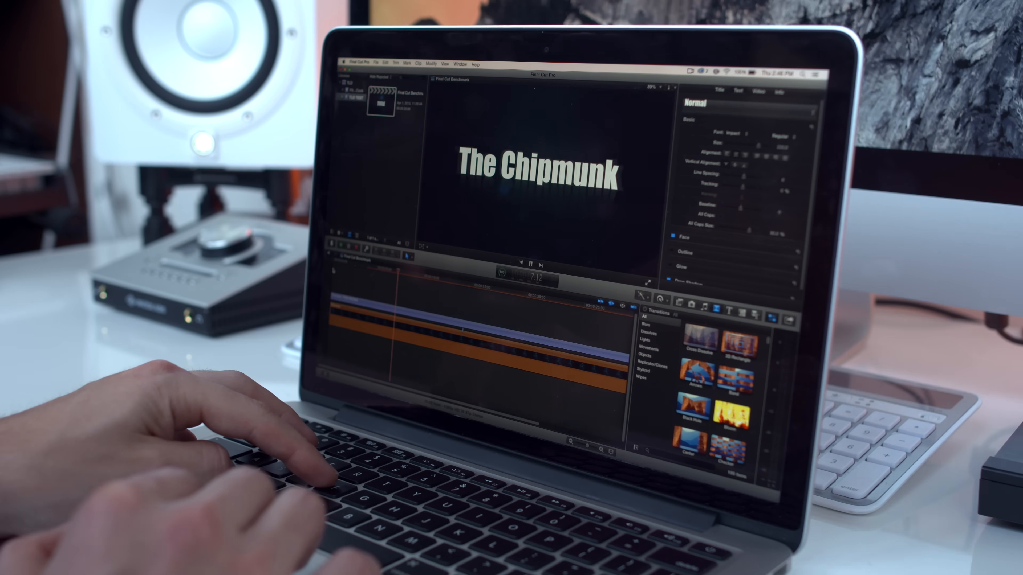
# Play the timeline so the animated title advances from 'The Chipmunk' to 'HAS'.
pyautogui.press('space')
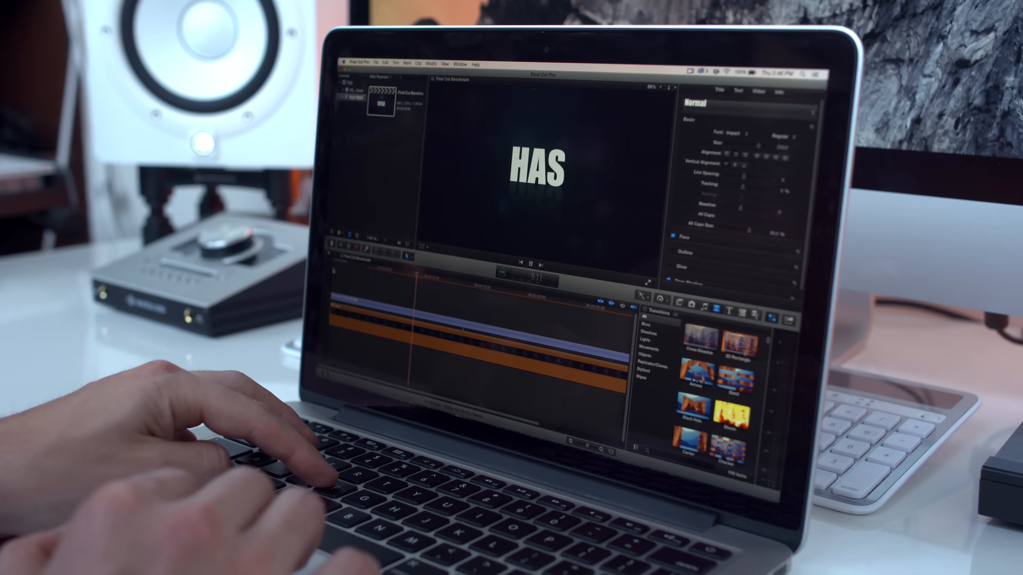